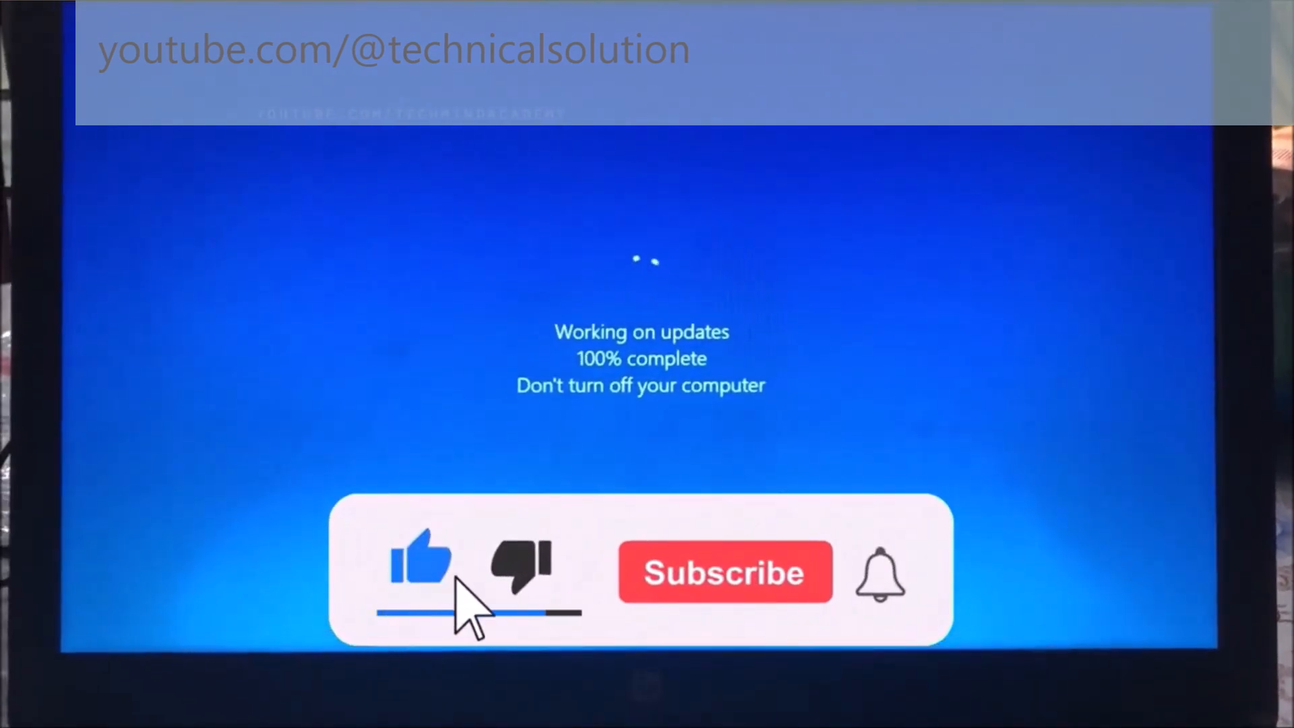
# - Enter the account password at the Windows 10 sign-in screen and log in
pyautogui.click(724, 572)
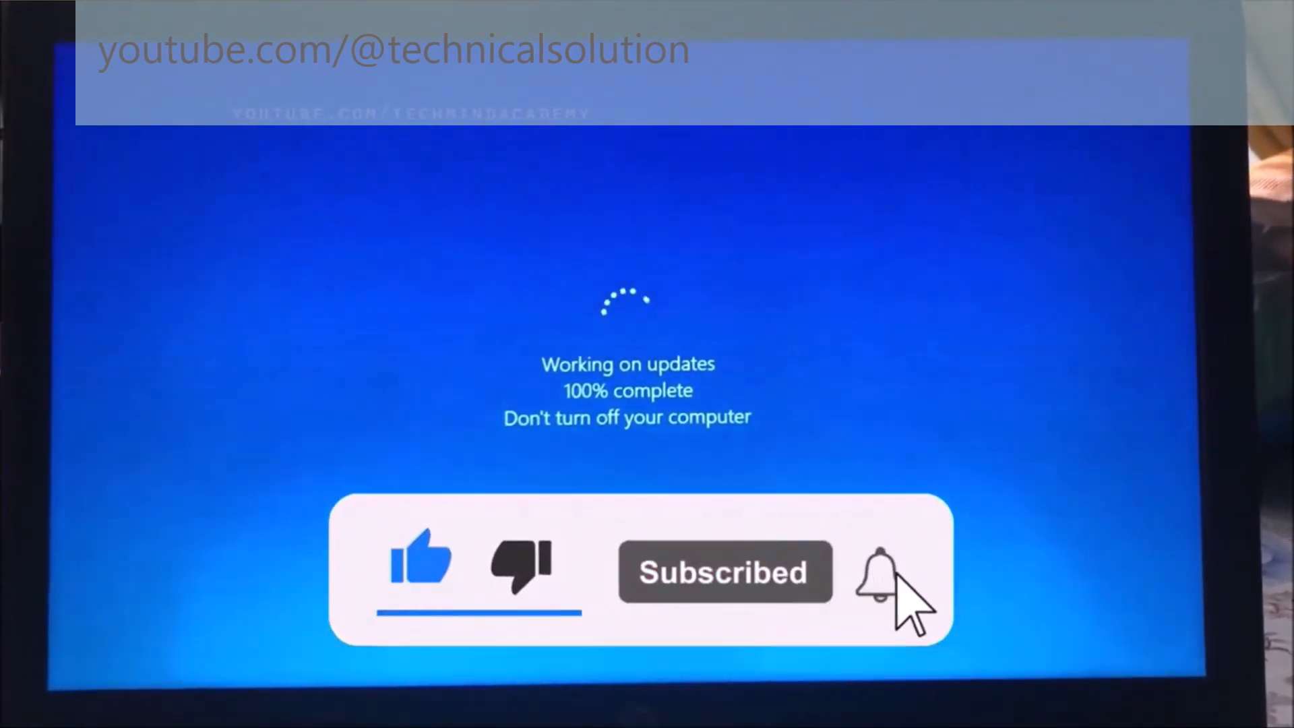
pyautogui.click(879, 569)
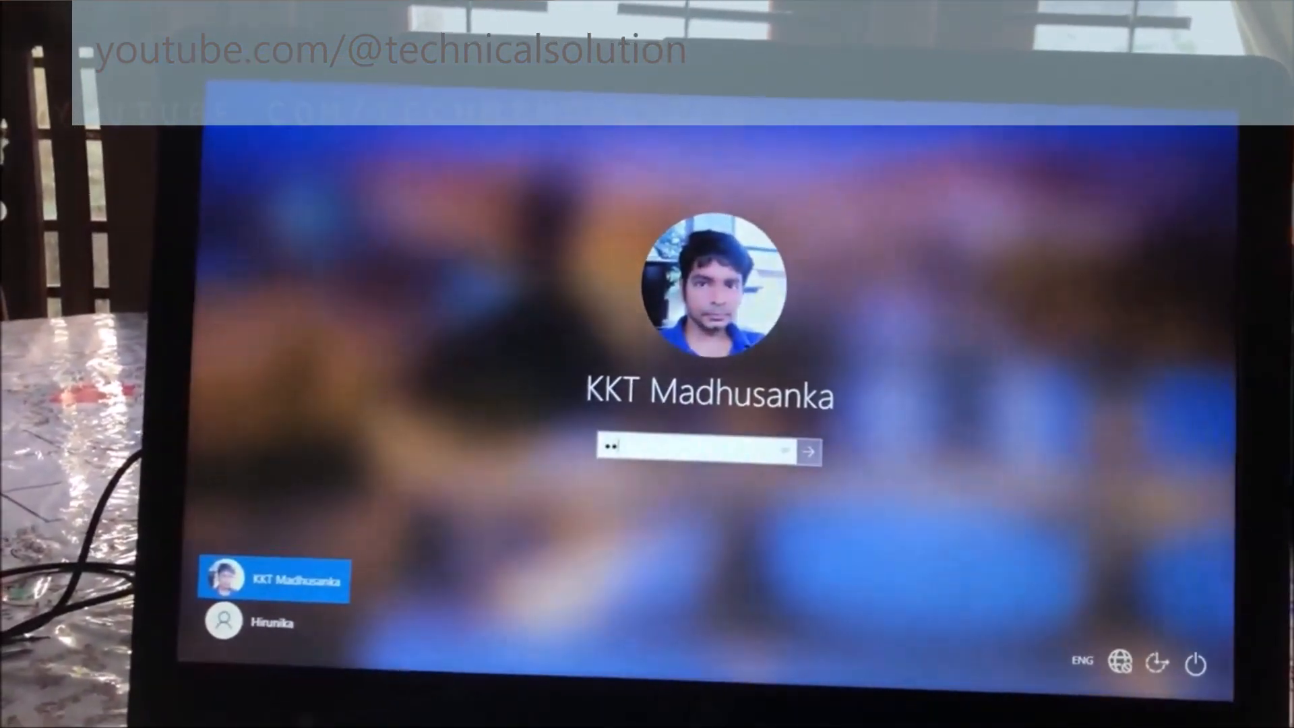
pyautogui.write('•••')
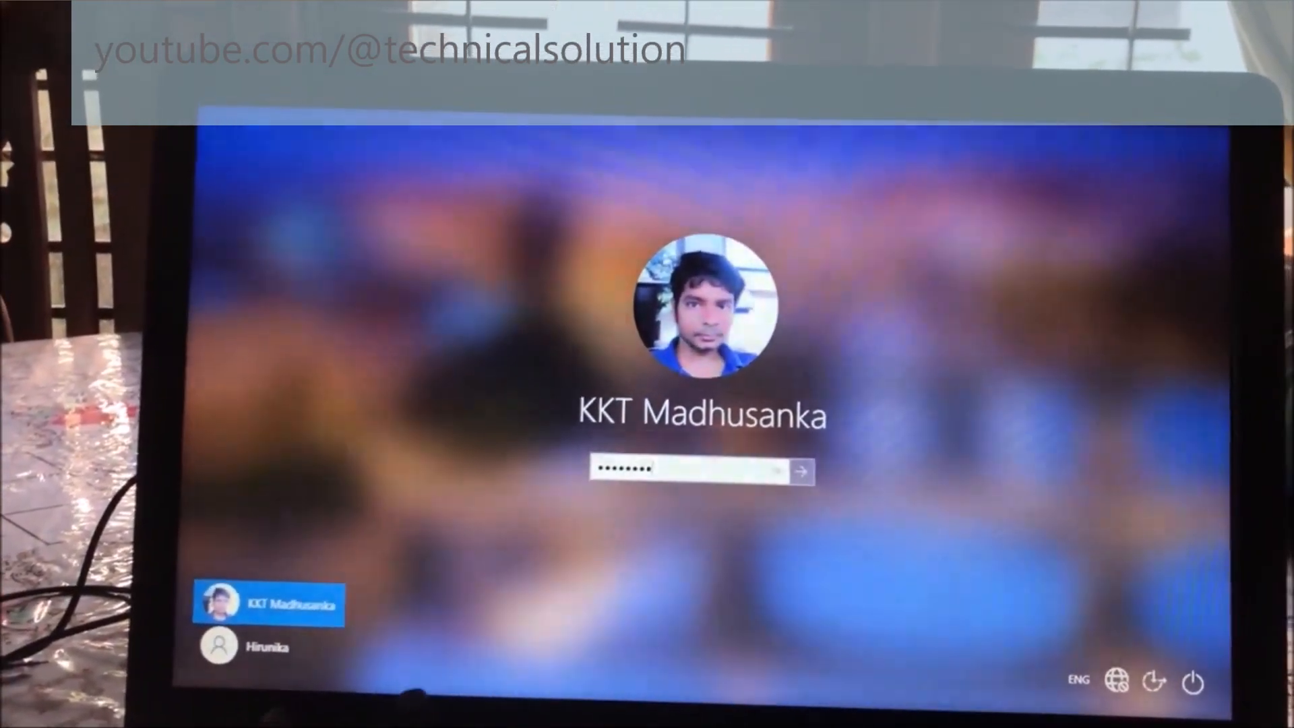
pyautogui.click(798, 471)
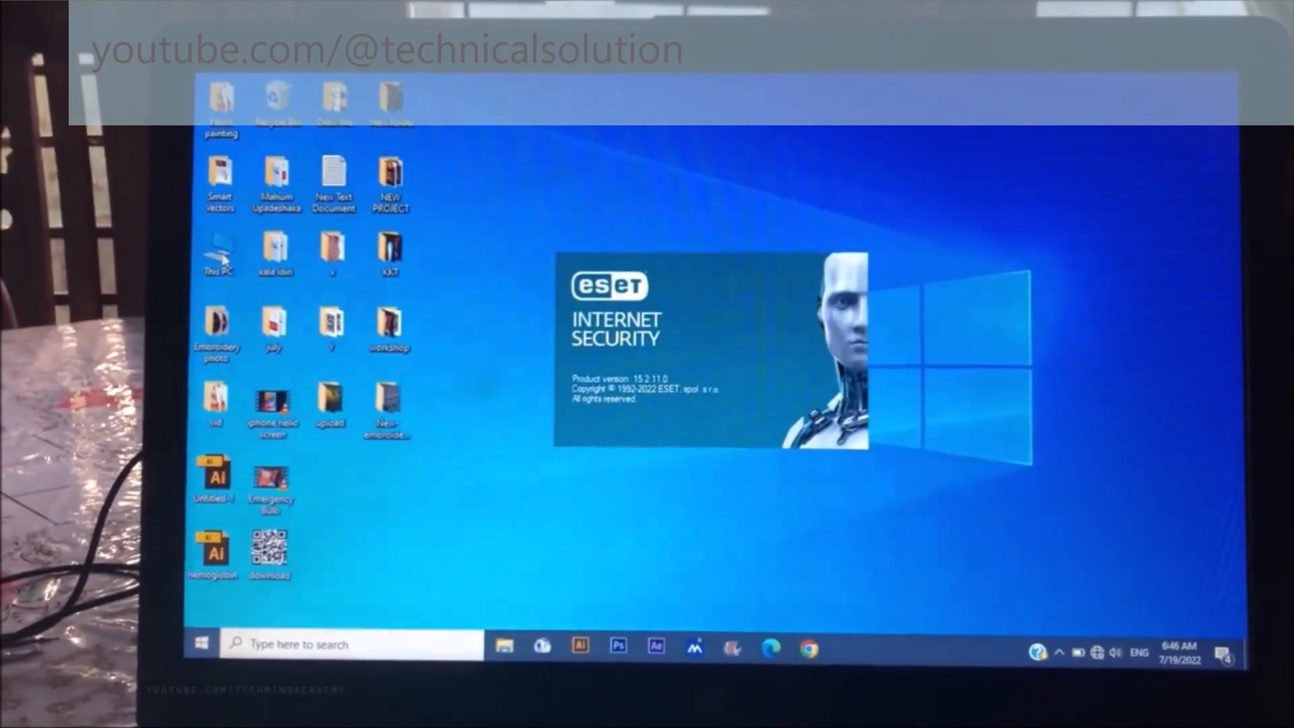
# - Bring up the This PC context menu to reach Manage
pyautogui.rightClick(217, 256)
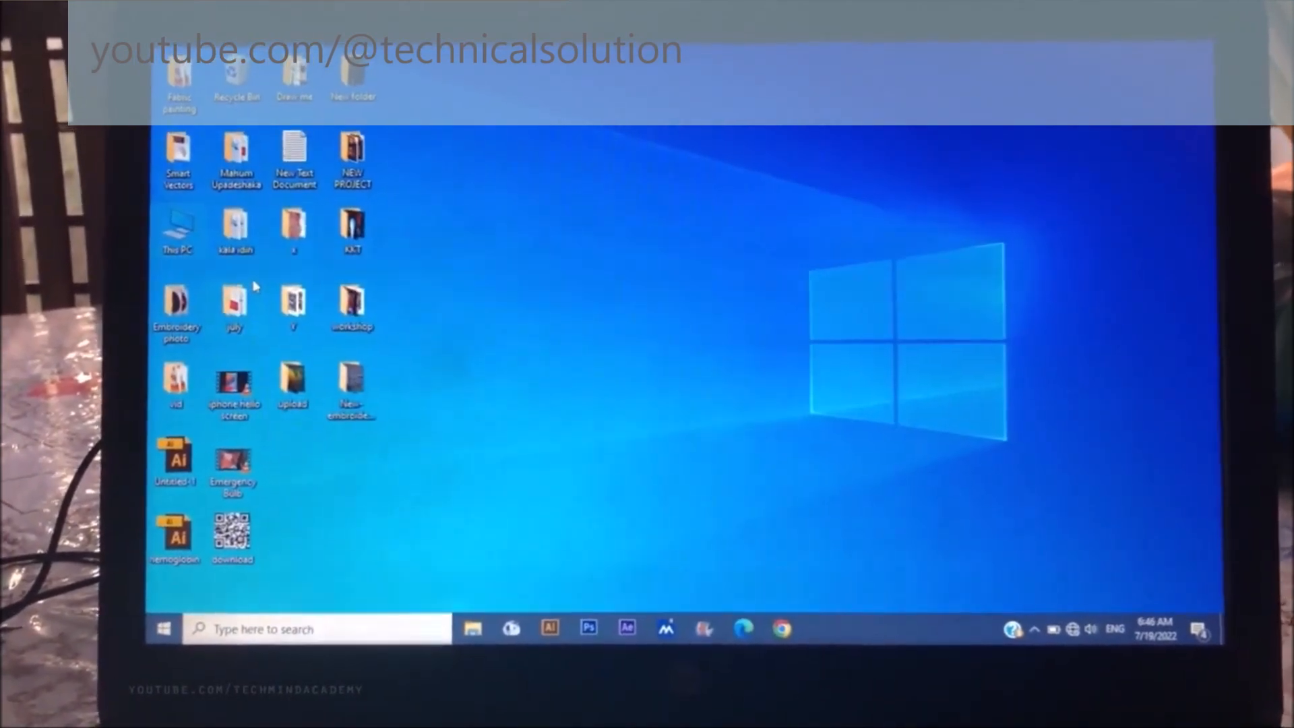
pyautogui.moveTo(232, 309)
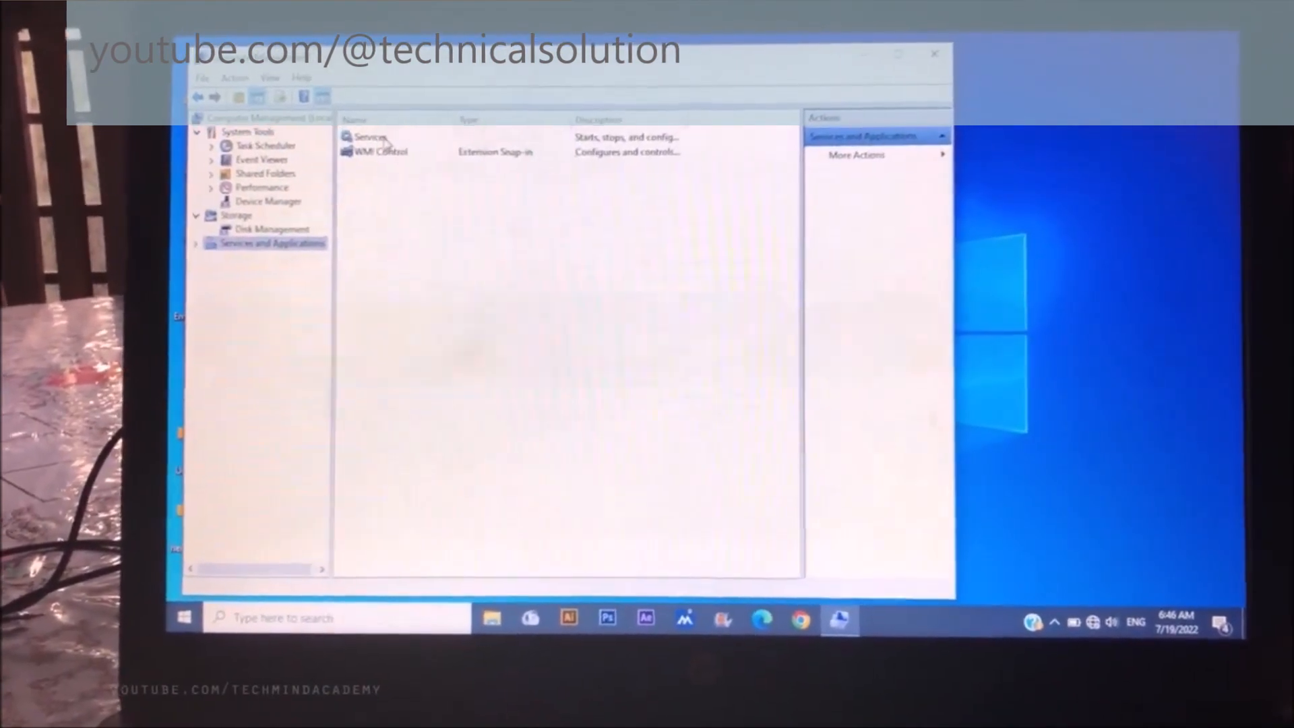
# - Open Services and view Update Orchestrator Service properties (Running, Automatic Delayed Start)
pyautogui.doubleClick(368, 137)
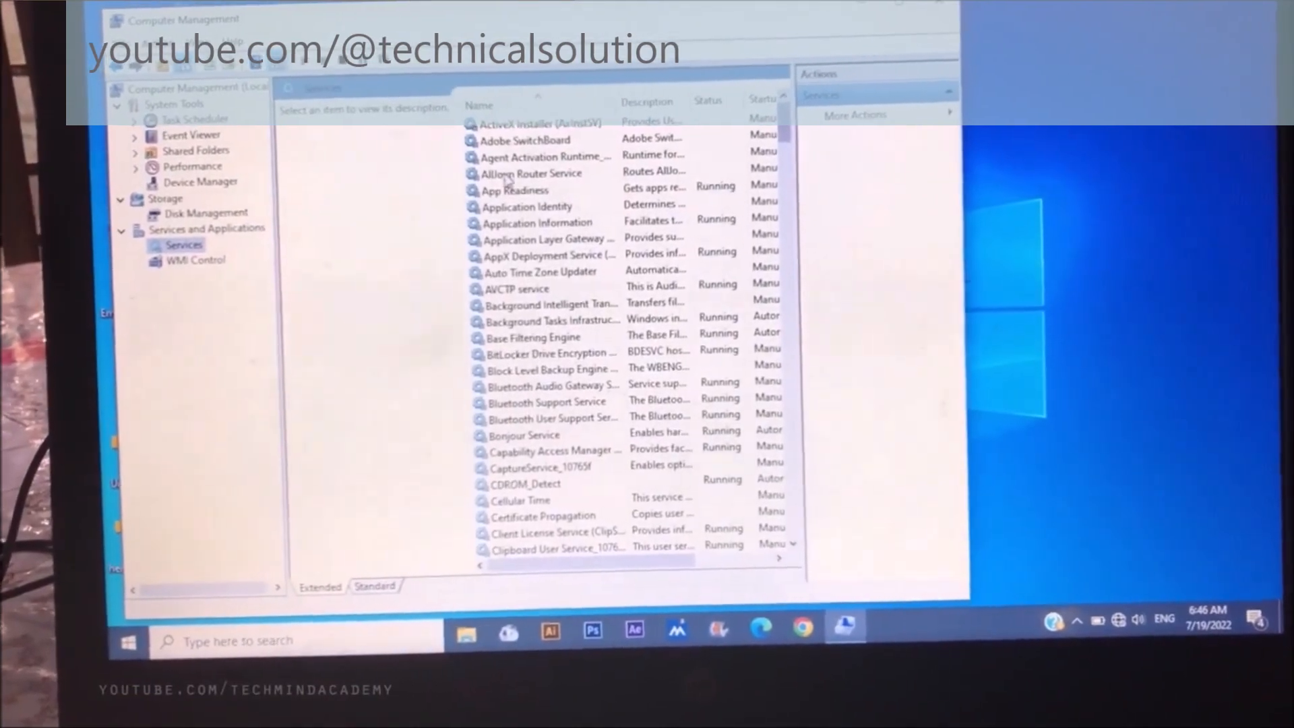
pyautogui.click(519, 161)
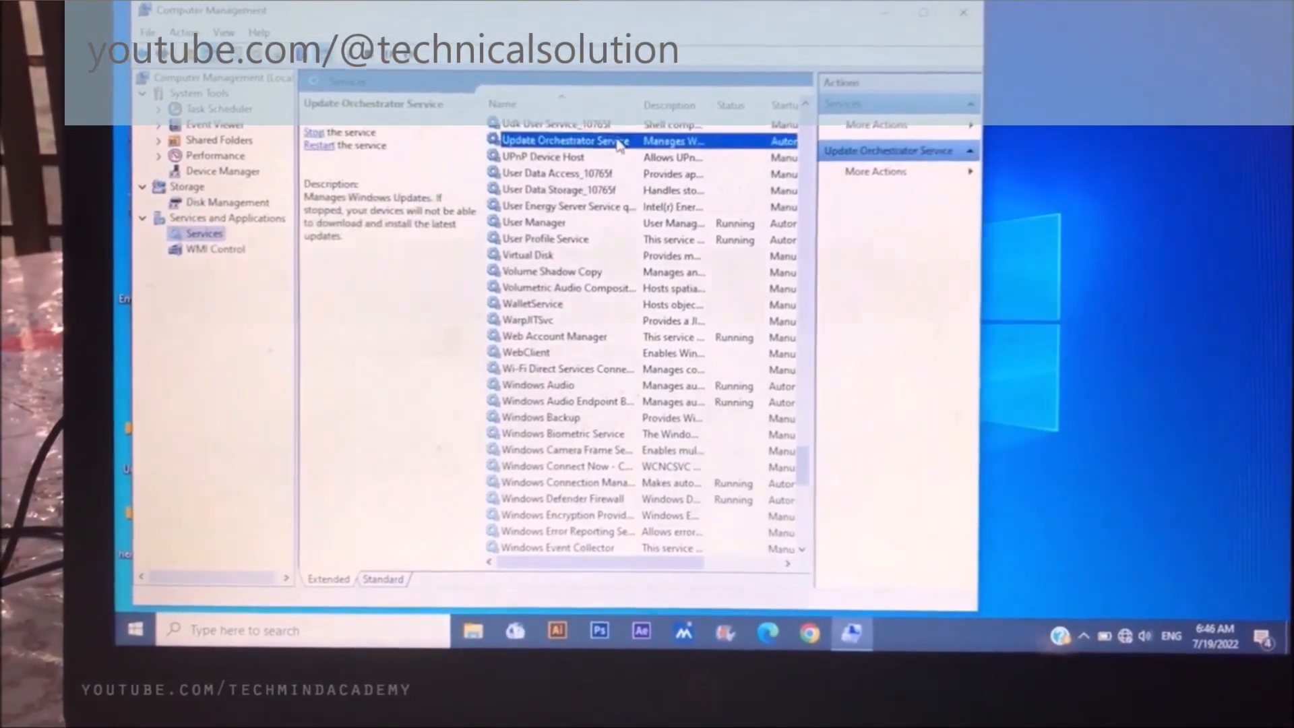
pyautogui.doubleClick(565, 140)
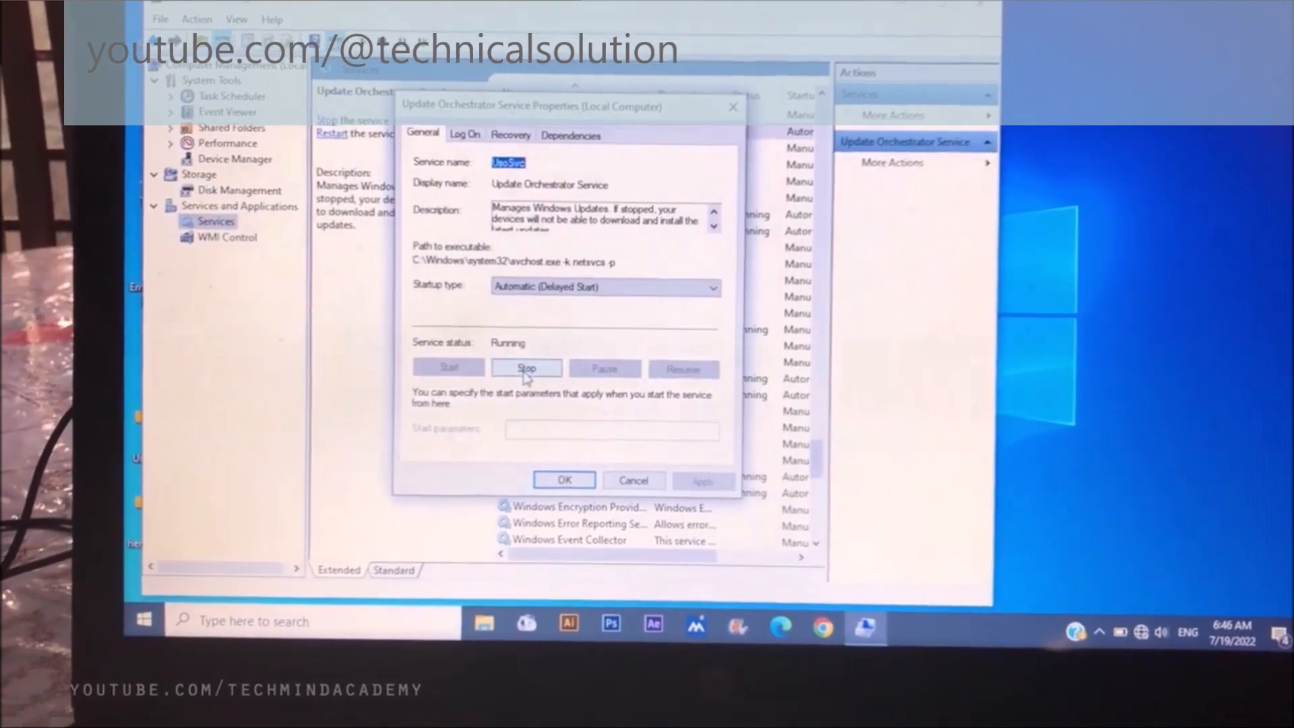
# - Stop Update Orchestrator Service, set its startup type to Disabled, and confirm with OK
pyautogui.click(526, 368)
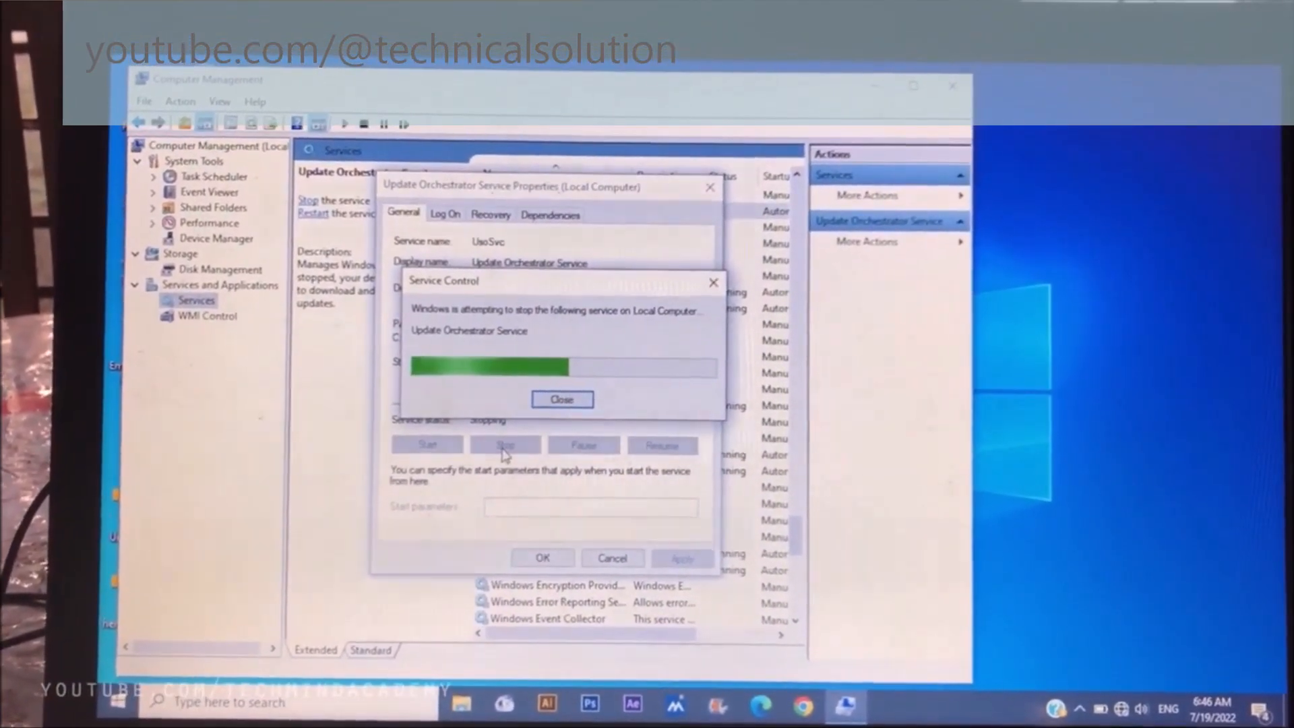
pyautogui.click(561, 399)
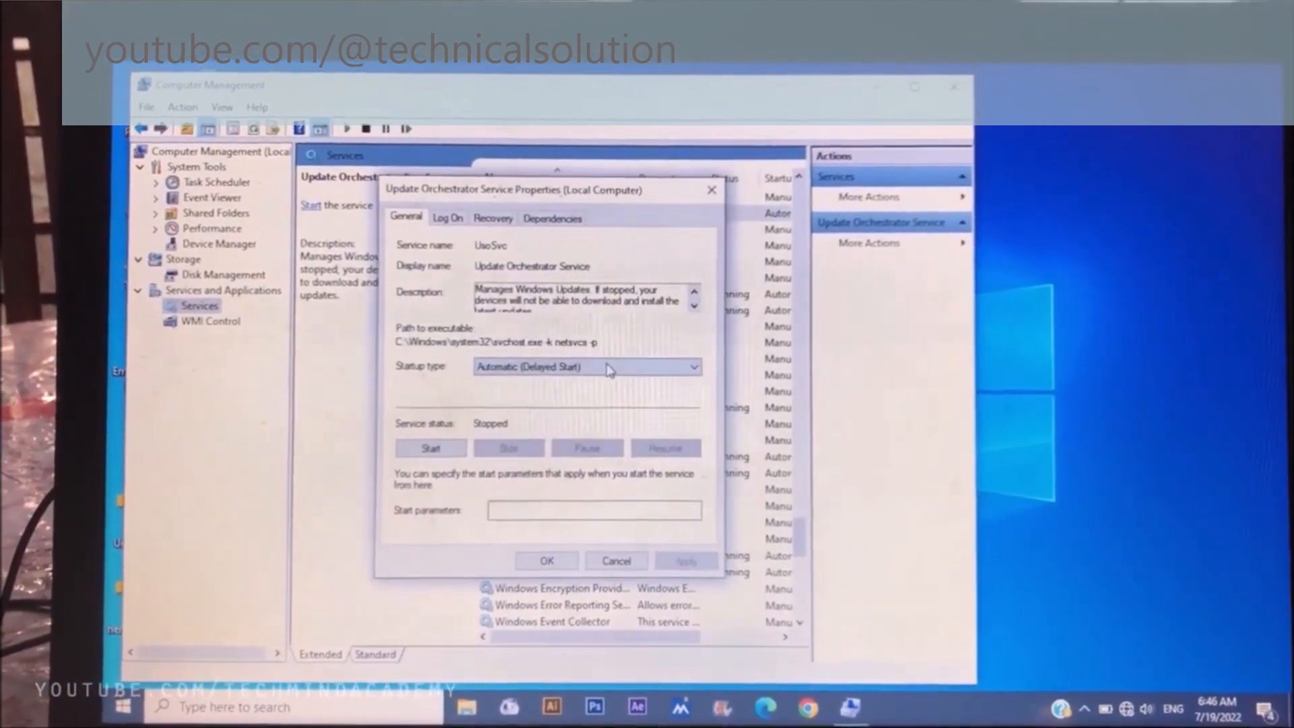
pyautogui.click(692, 368)
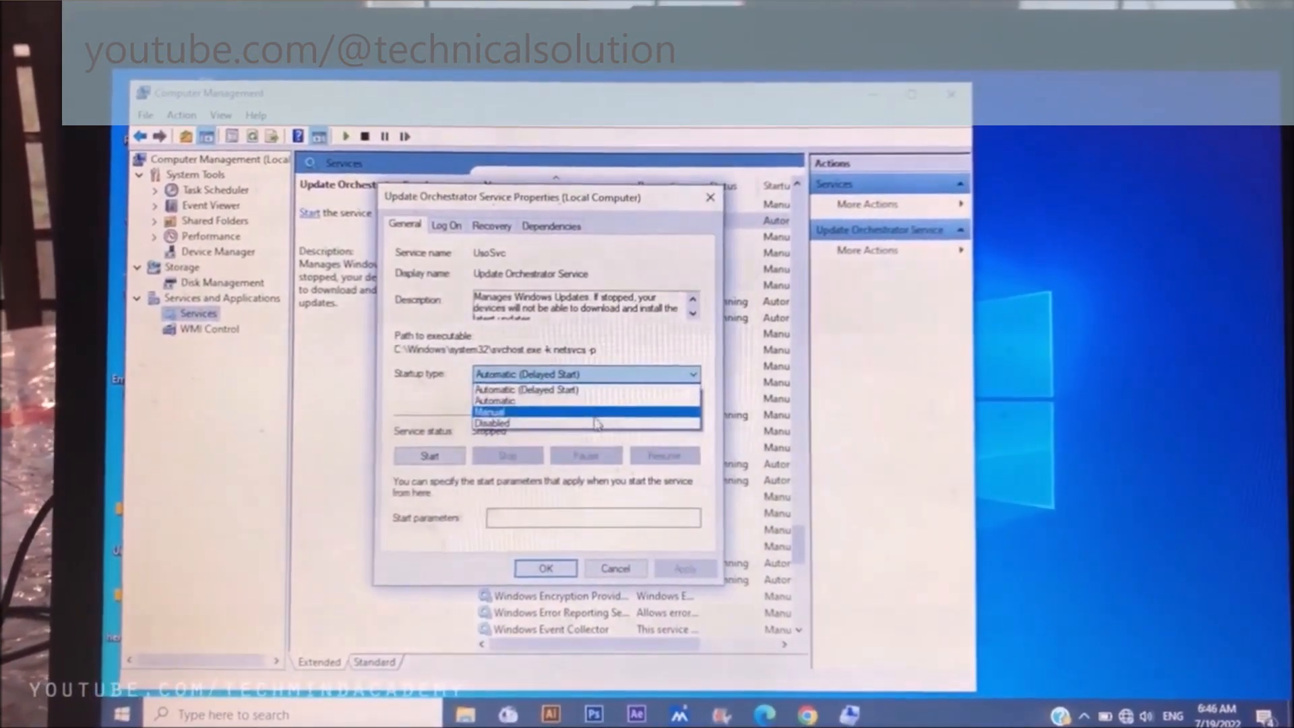
pyautogui.click(492, 423)
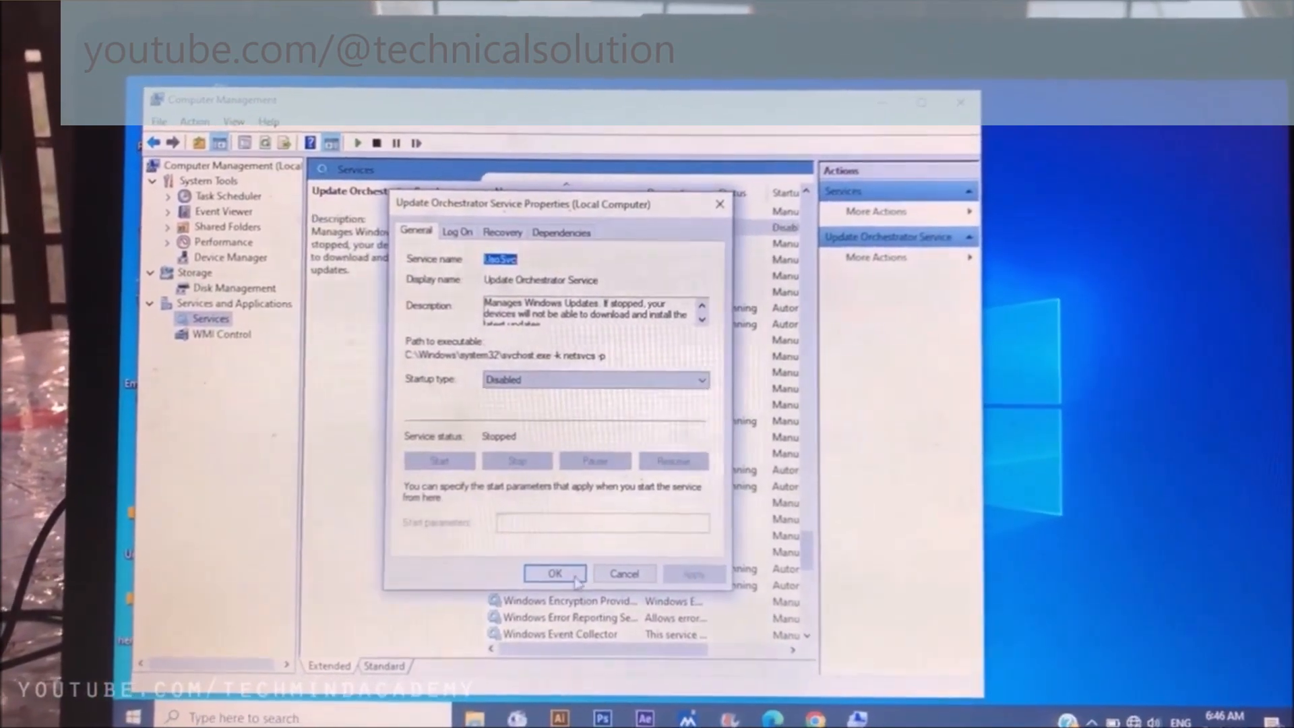
pyautogui.click(555, 573)
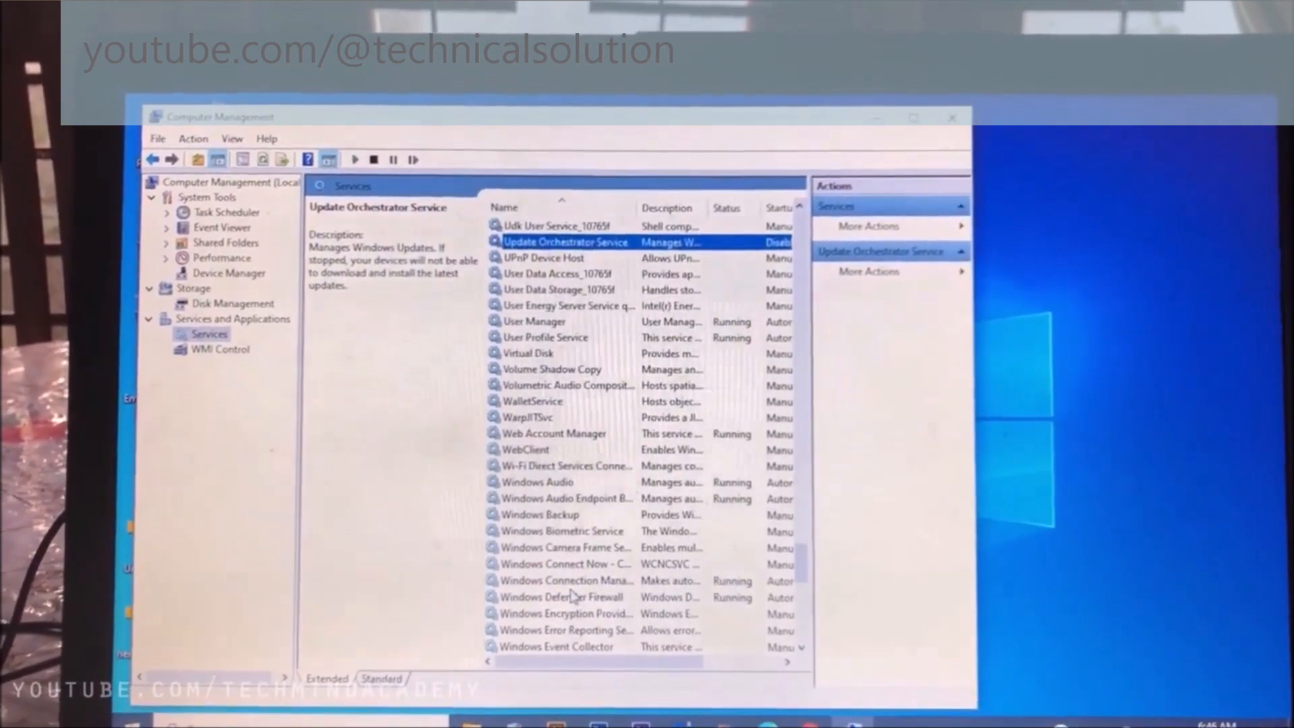
# - Move down the services list to Windows Update and open its properties (Running, Manual)
pyautogui.click(553, 282)
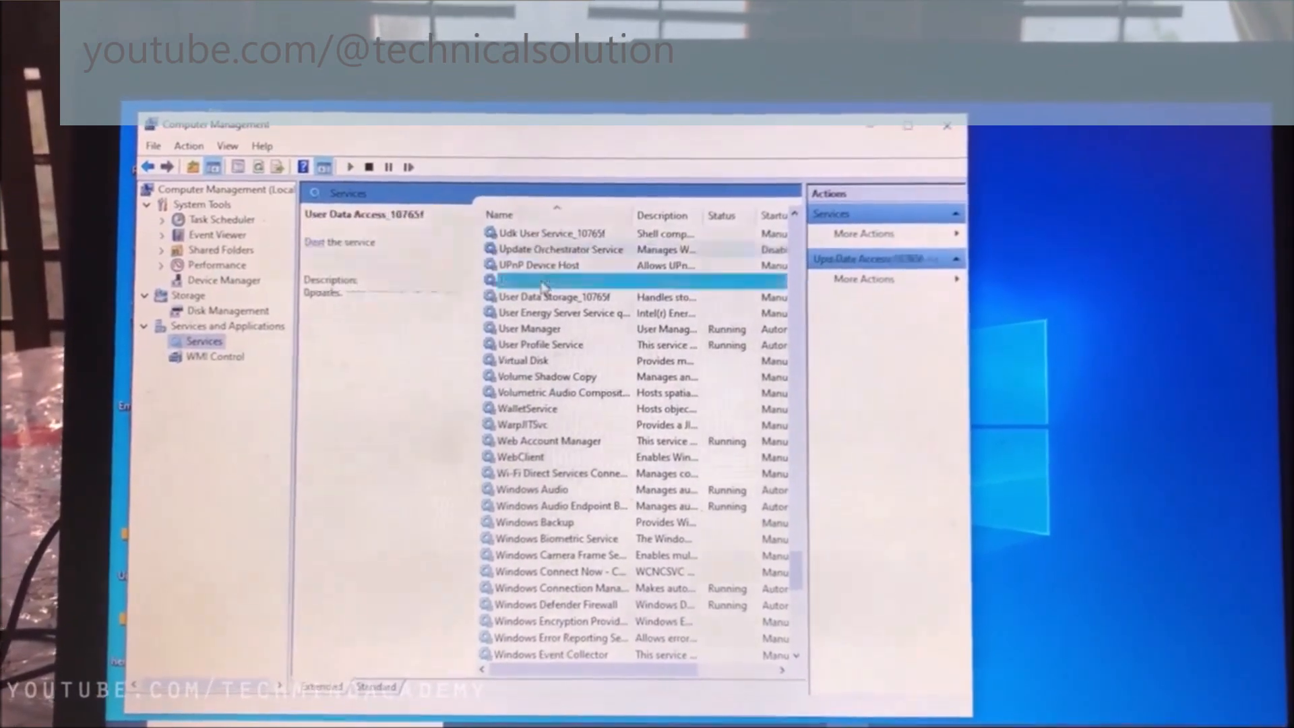
pyautogui.click(526, 406)
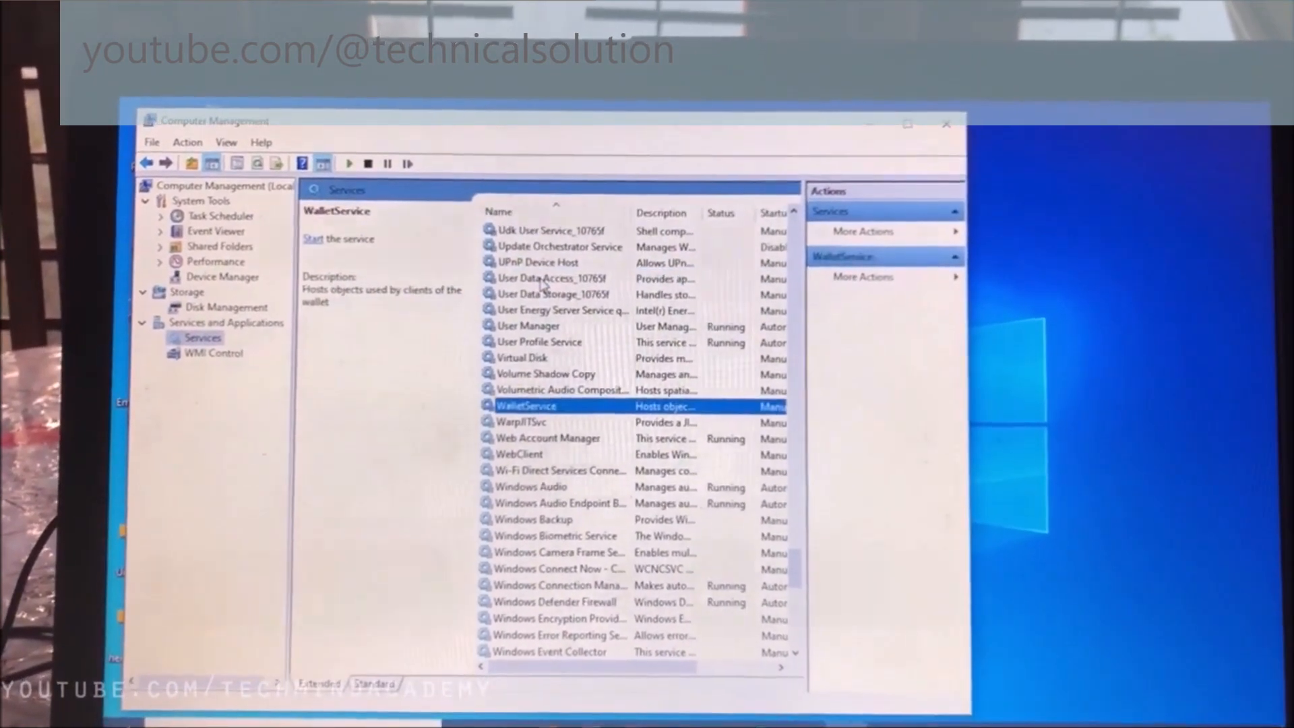
pyautogui.click(542, 508)
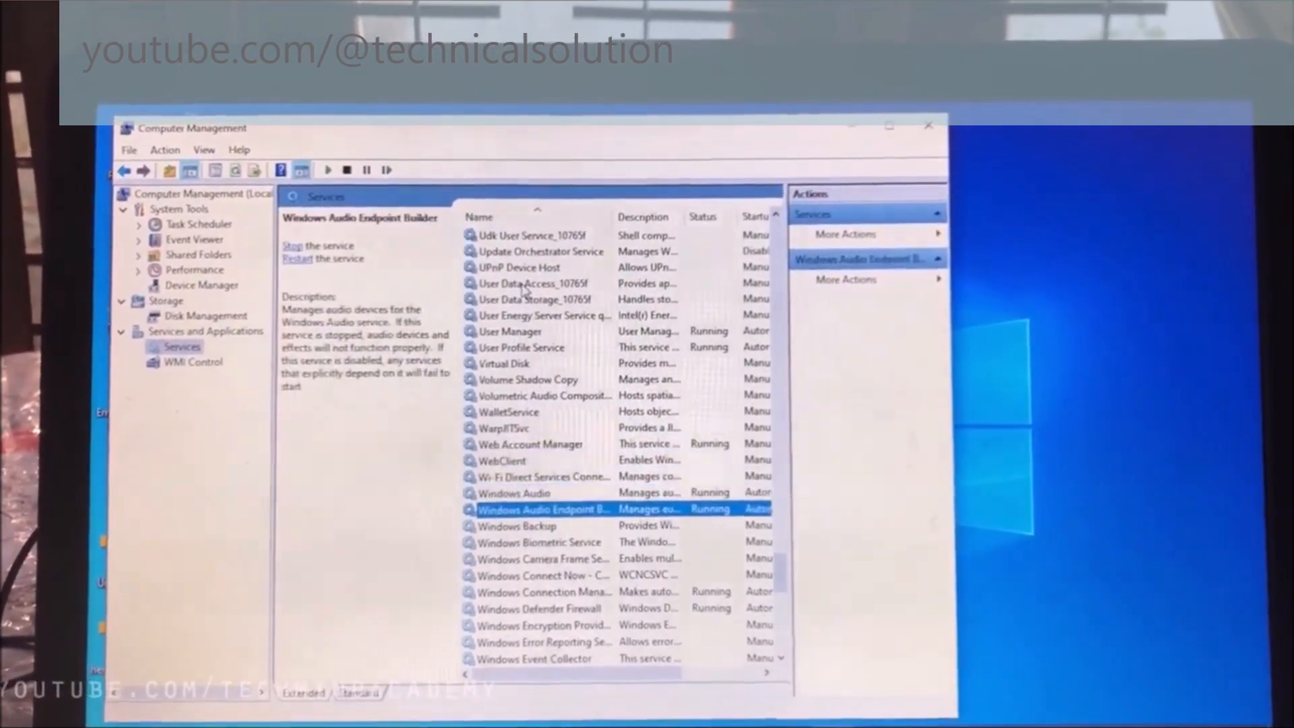
pyautogui.click(549, 598)
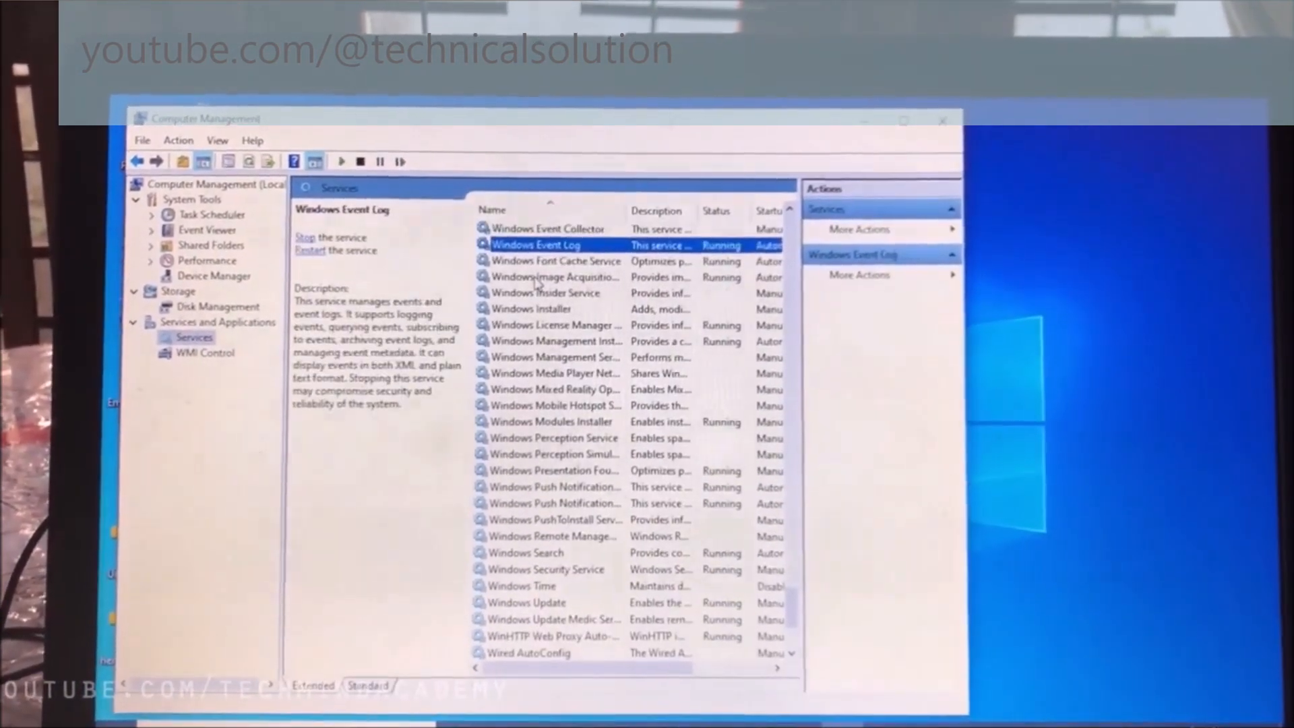
pyautogui.click(542, 423)
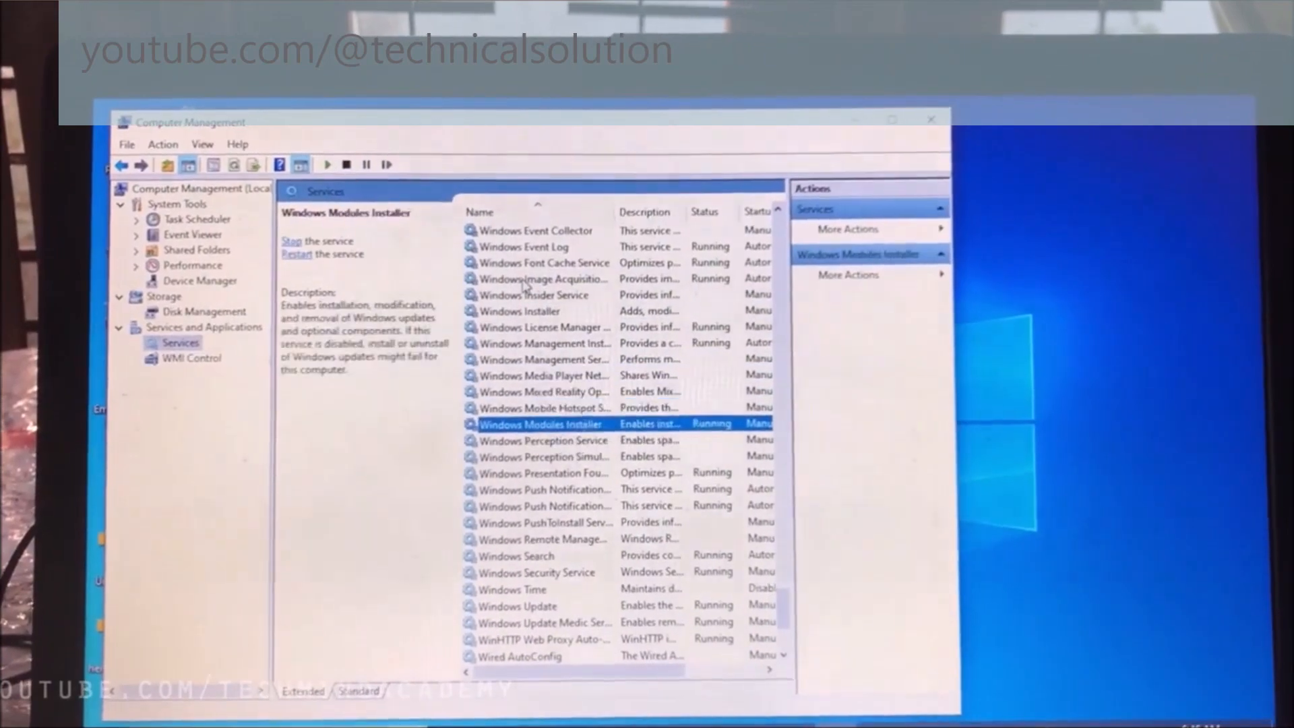
pyautogui.click(509, 591)
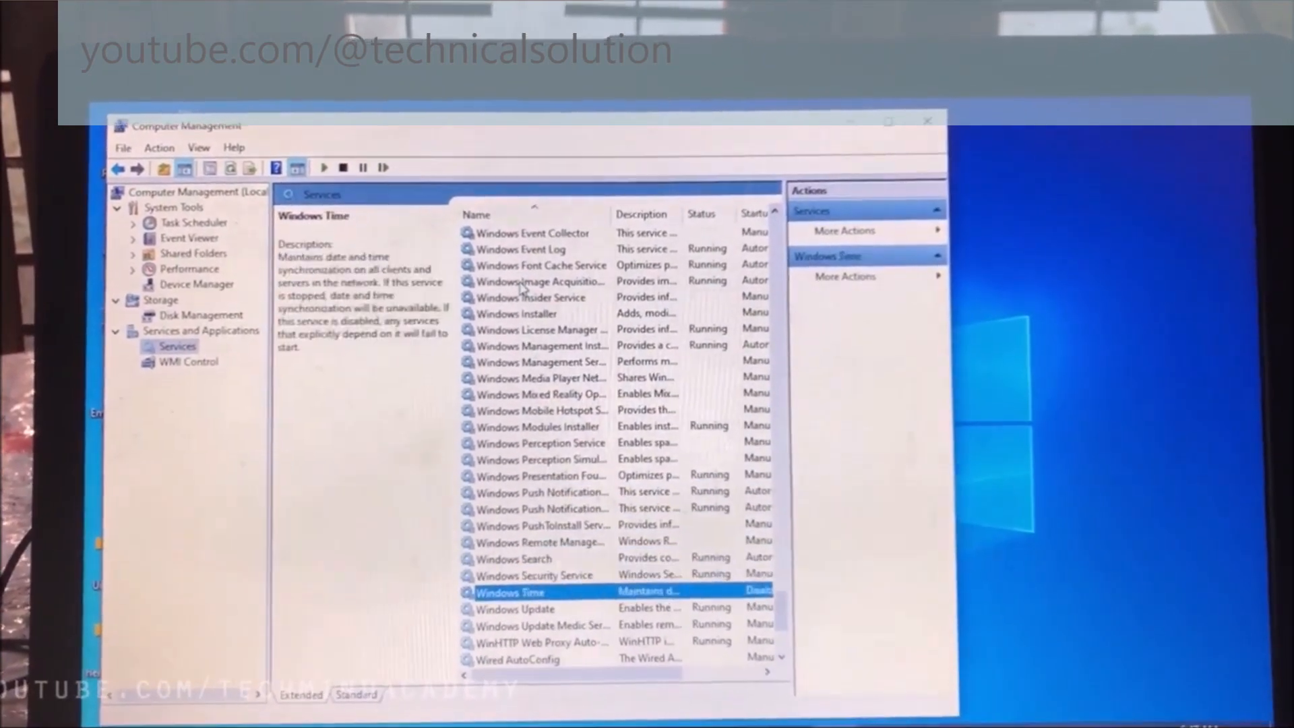
pyautogui.click(529, 596)
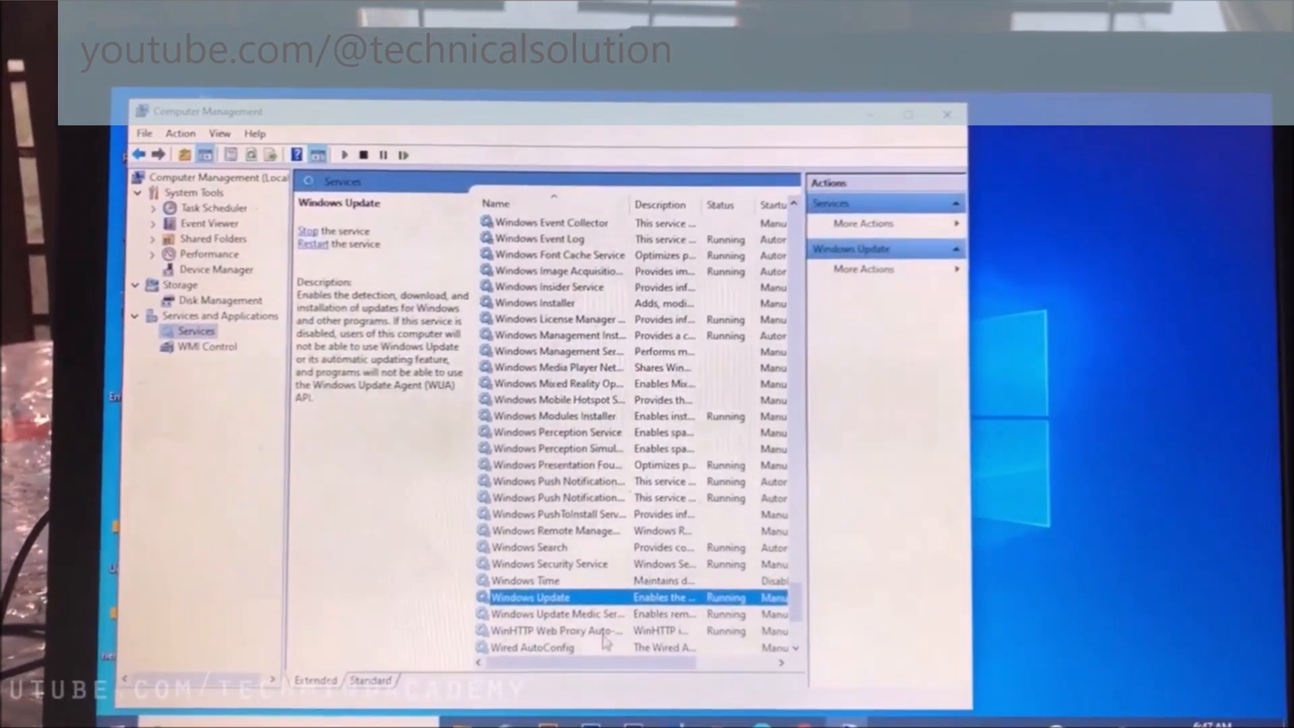
pyautogui.doubleClick(529, 596)
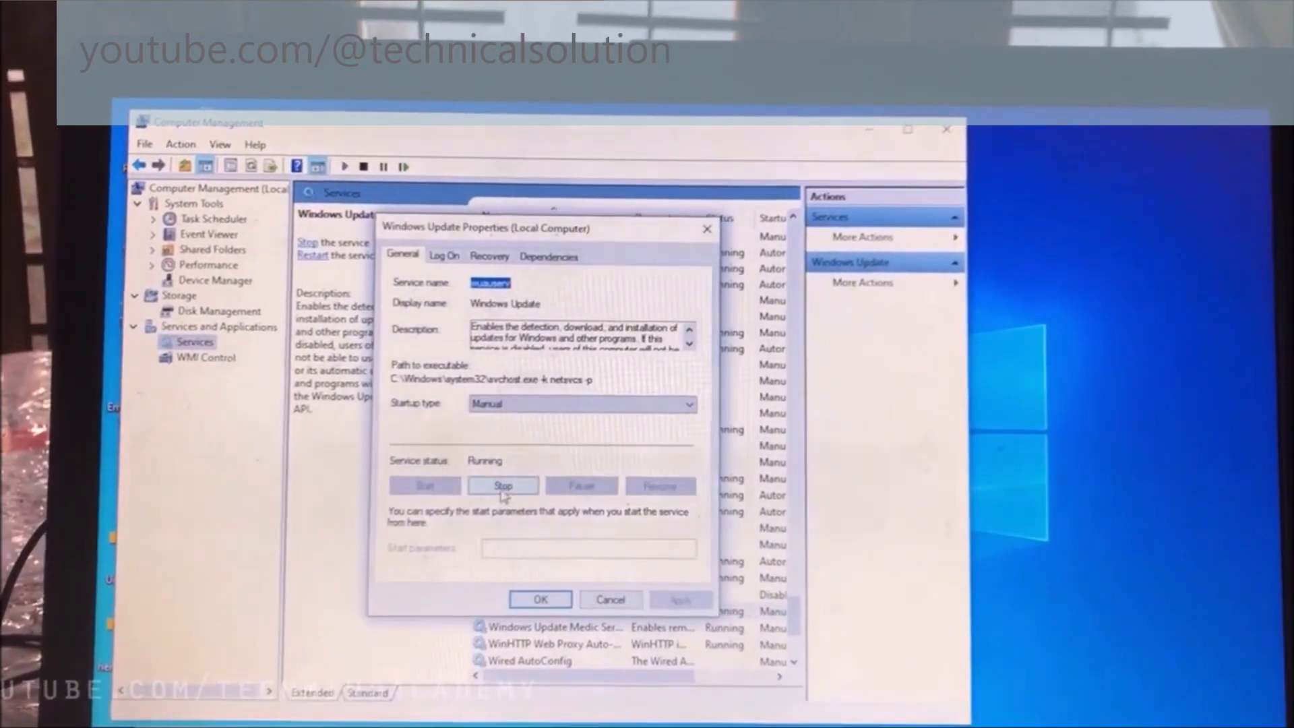
# - Stop Windows Update, apply the Disabled startup type, and confirm with OK
pyautogui.click(502, 485)
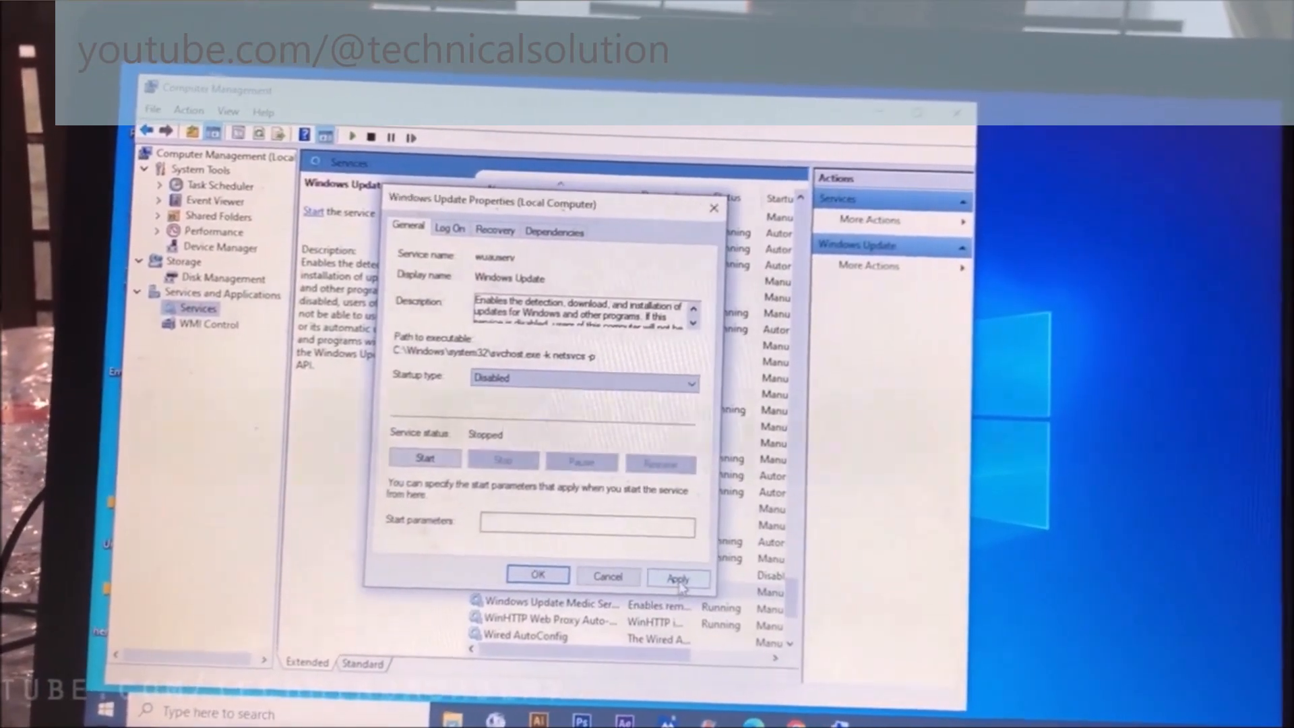
pyautogui.click(676, 577)
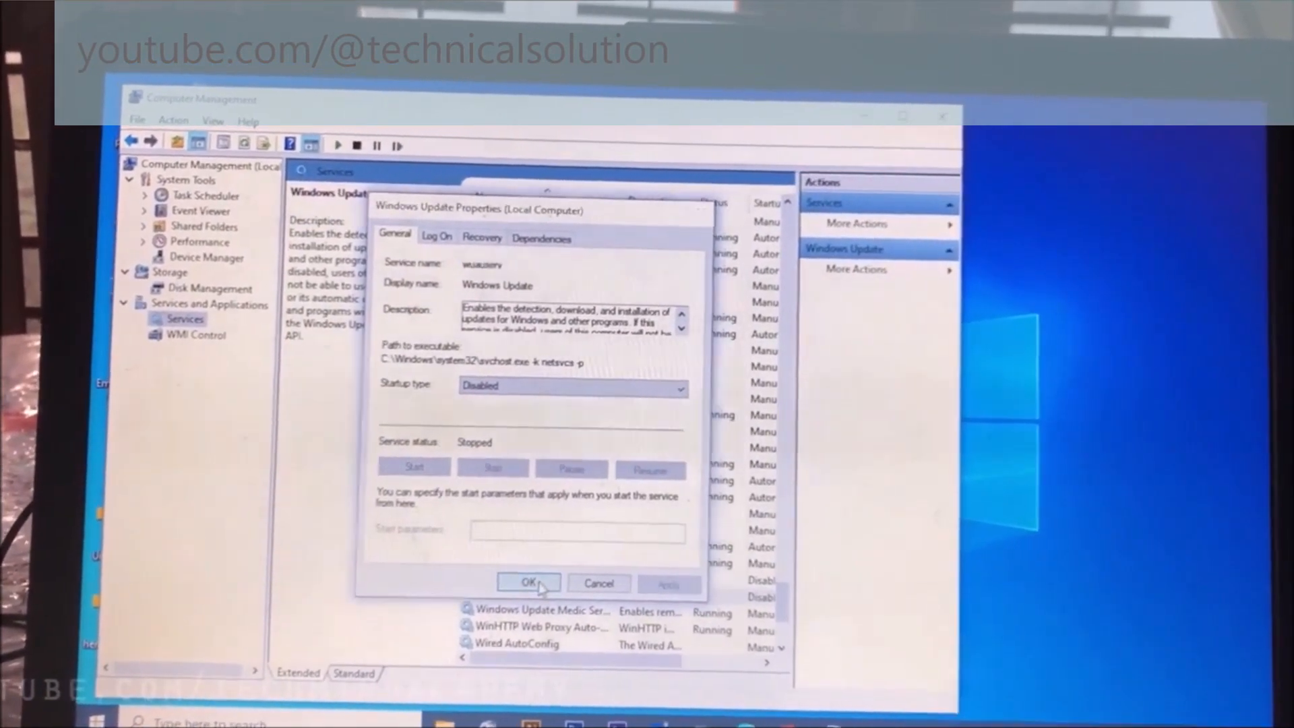
pyautogui.click(528, 582)
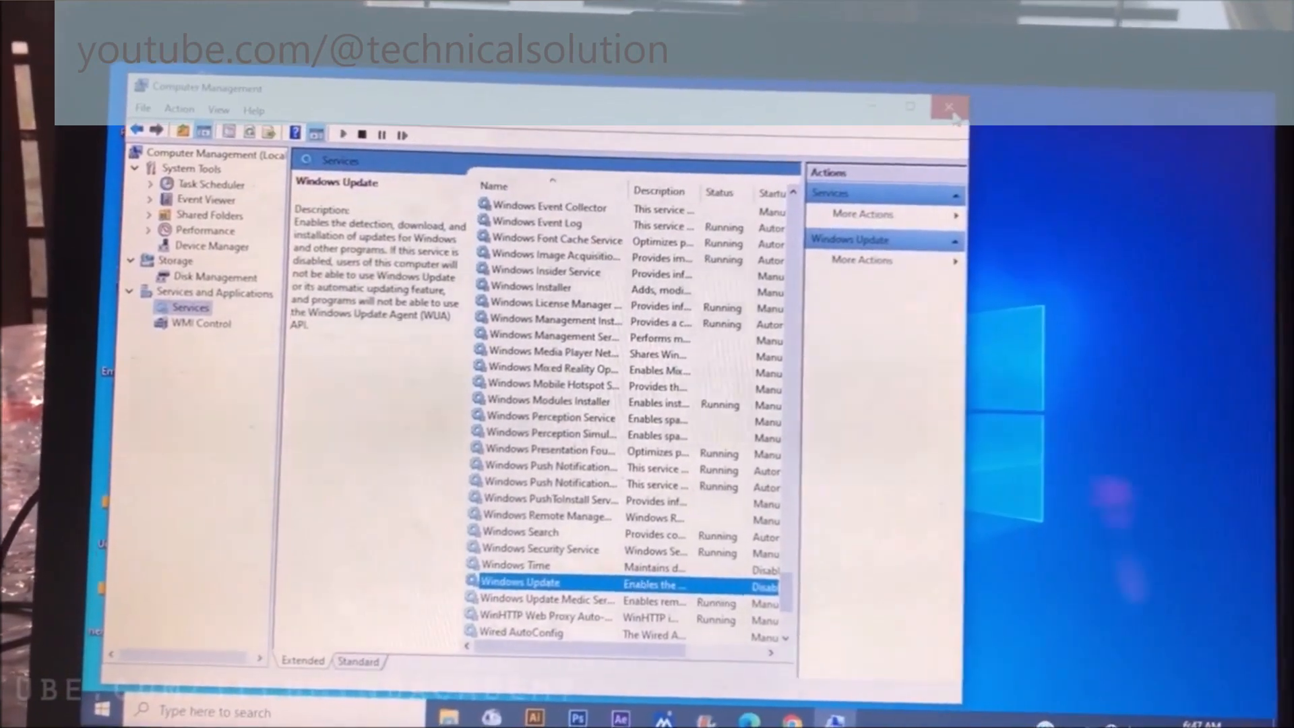
# - Close Computer Management and type 'u' into Windows search, showing Check for updates
pyautogui.click(949, 107)
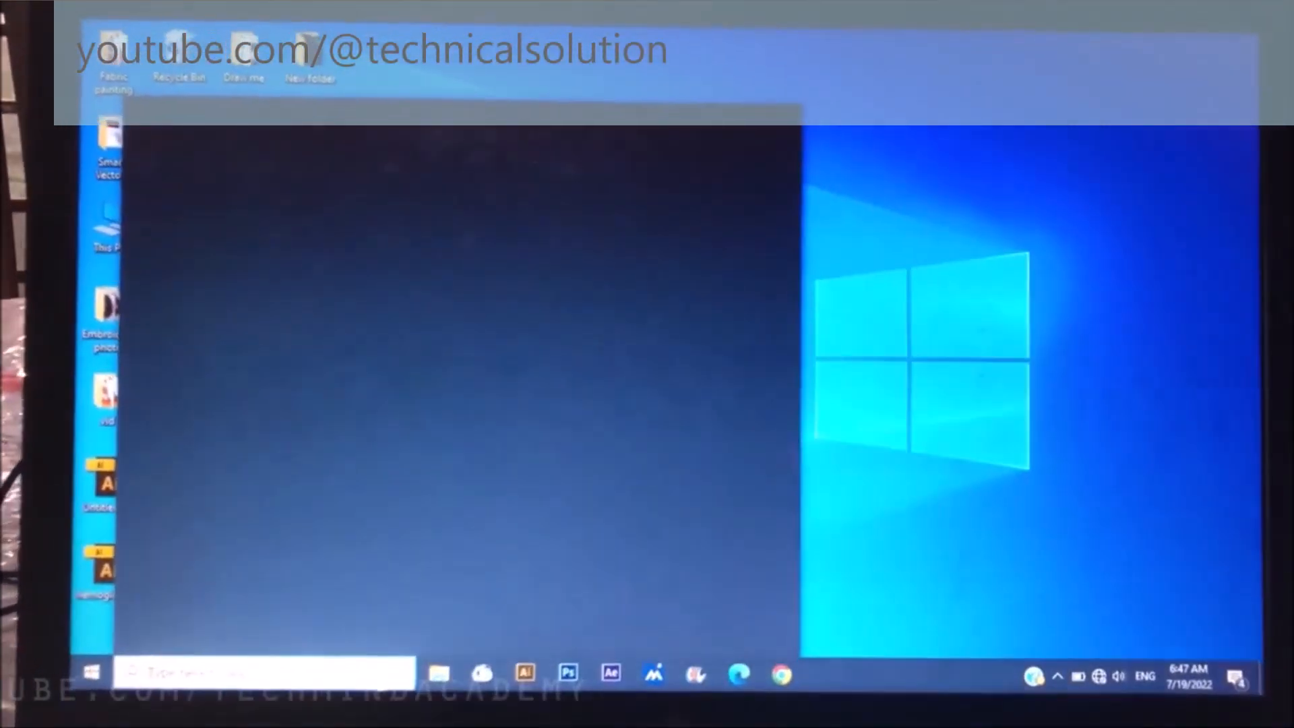
pyautogui.write('u')
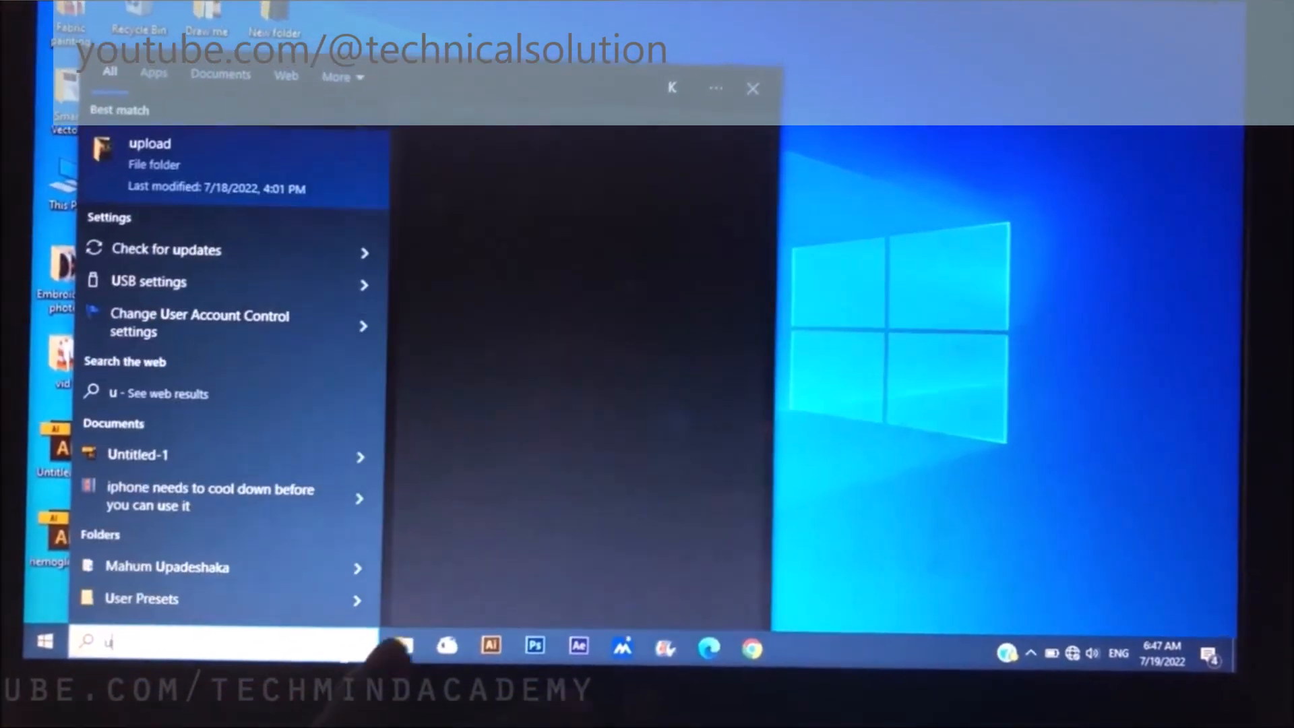